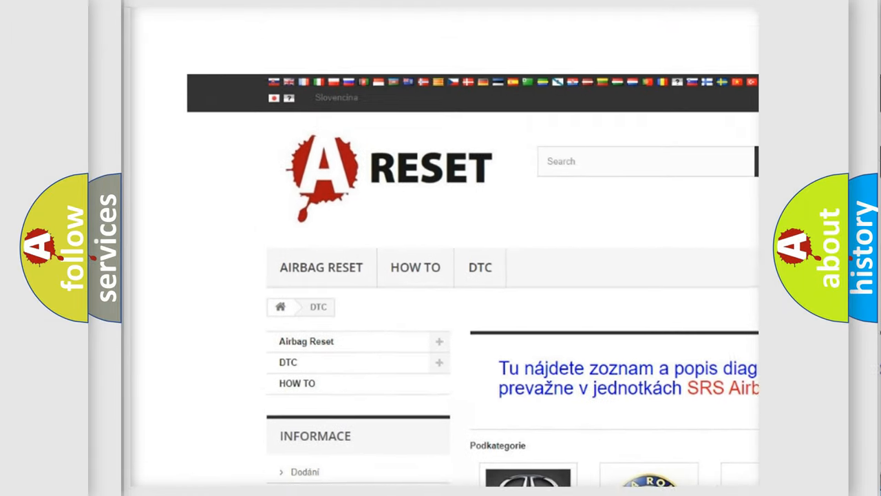
Select the BUICK DTC tile to show Buick's diagnostic code entries
scroll(up, 3)
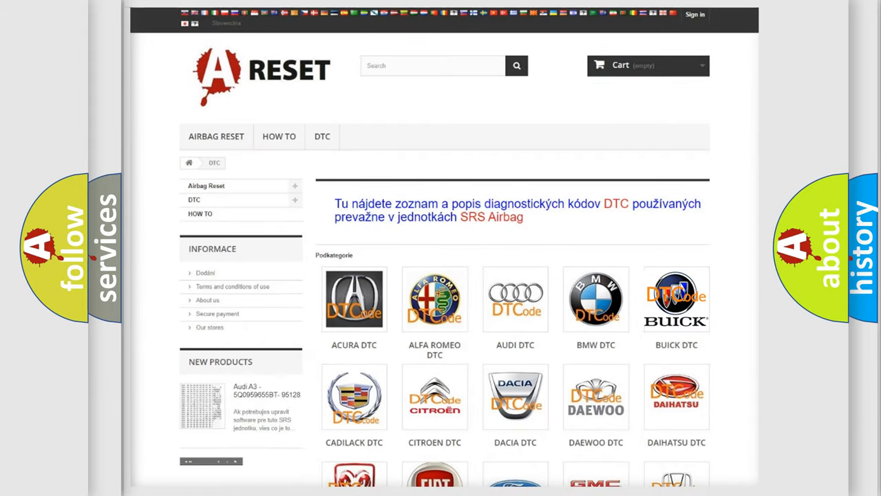
click(676, 298)
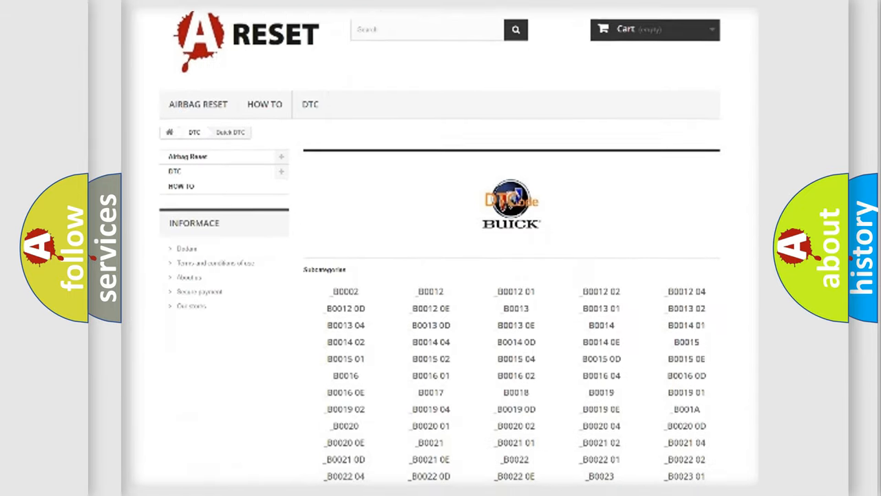
scroll(down, 3)
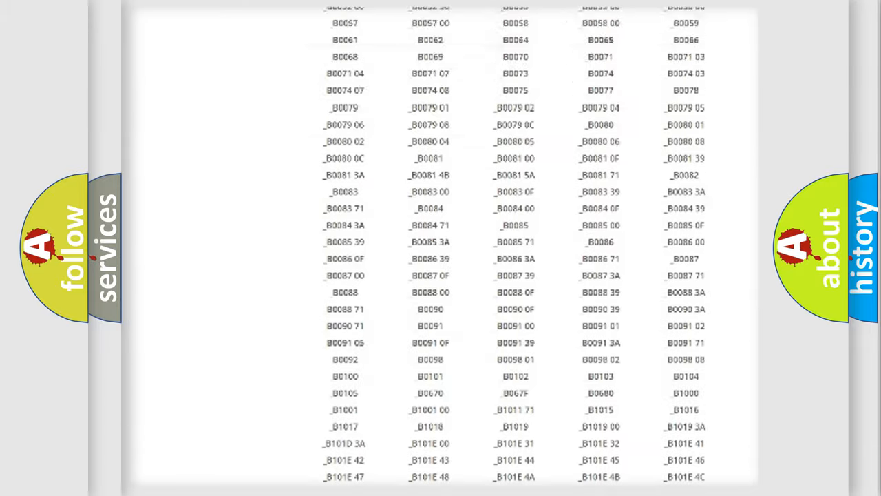
scroll(up, 3)
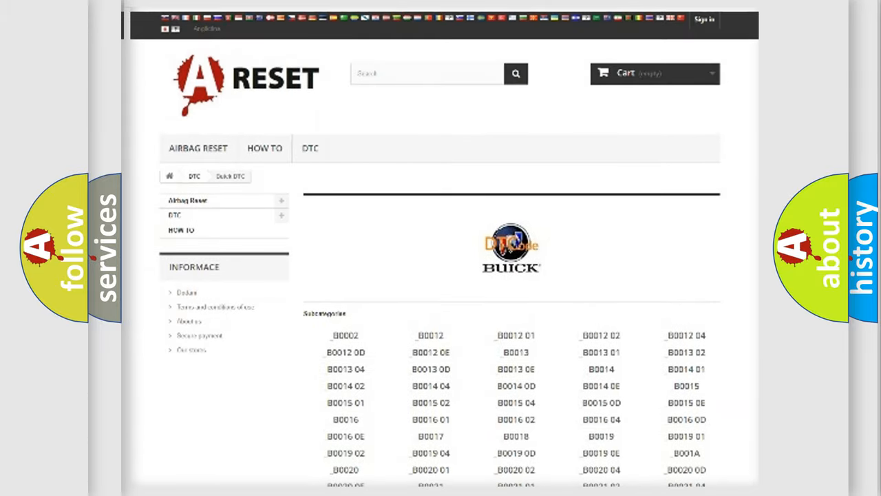